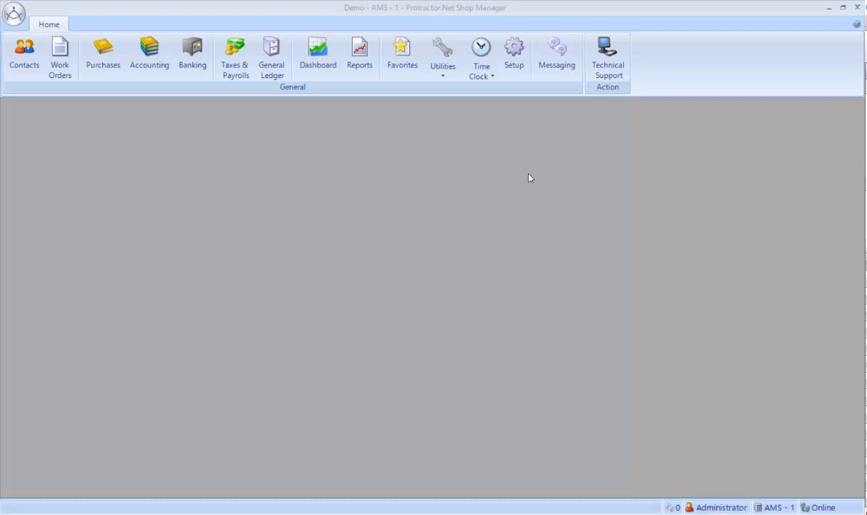
mouse_move(118, 111)
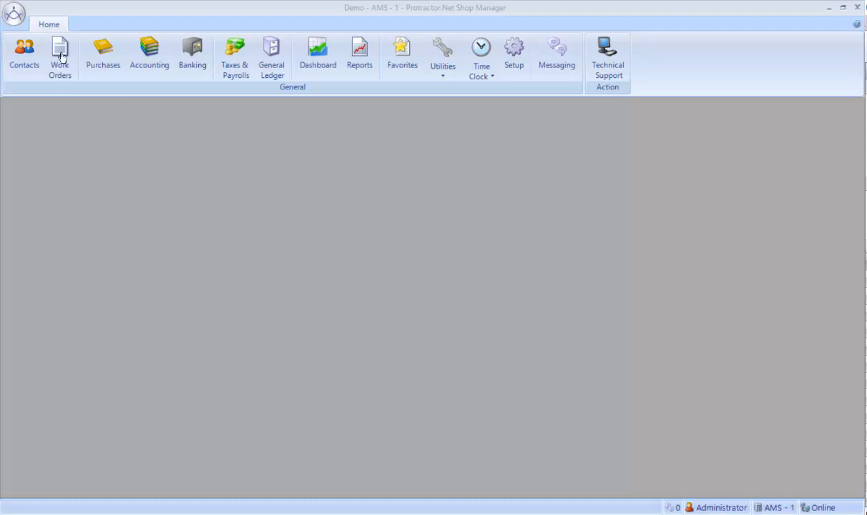
Open the Work Orders area to show the Work In Progress list
click(59, 52)
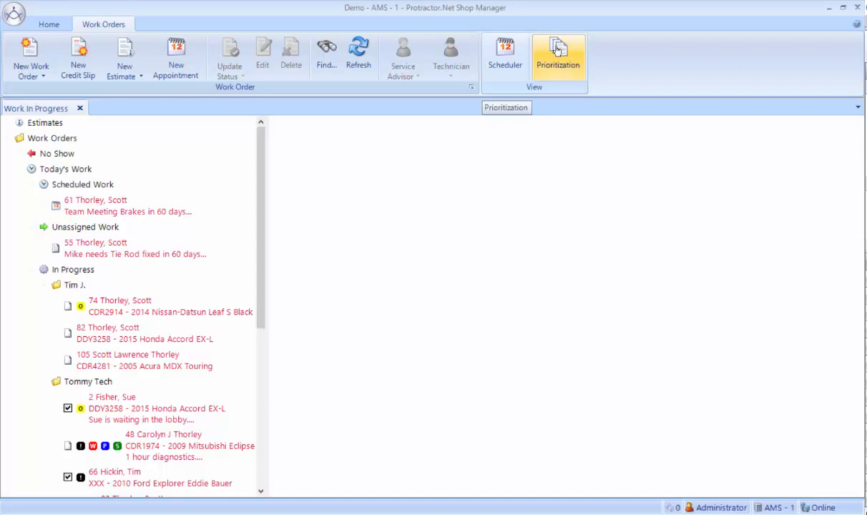
Show the Prioritization table of active jobs with their stages and technicians
click(558, 56)
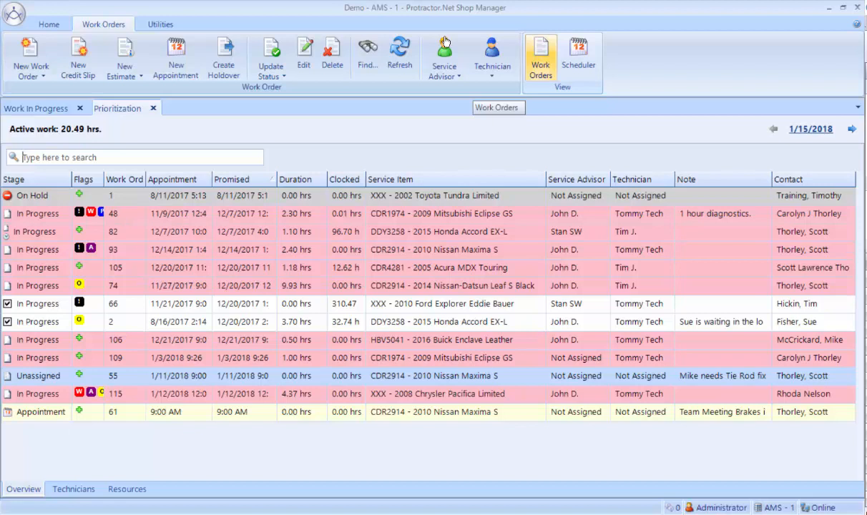
click(26, 54)
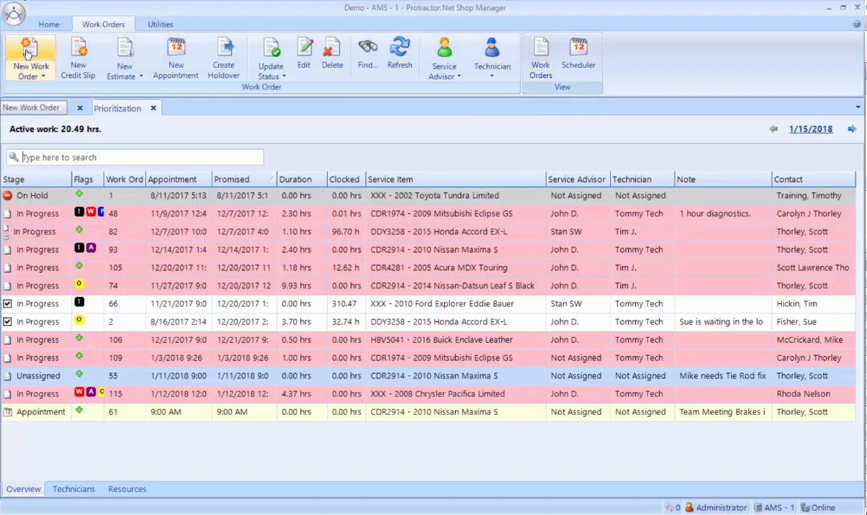
Launch the Work Order Wizard from a New Work Order template
click(29, 55)
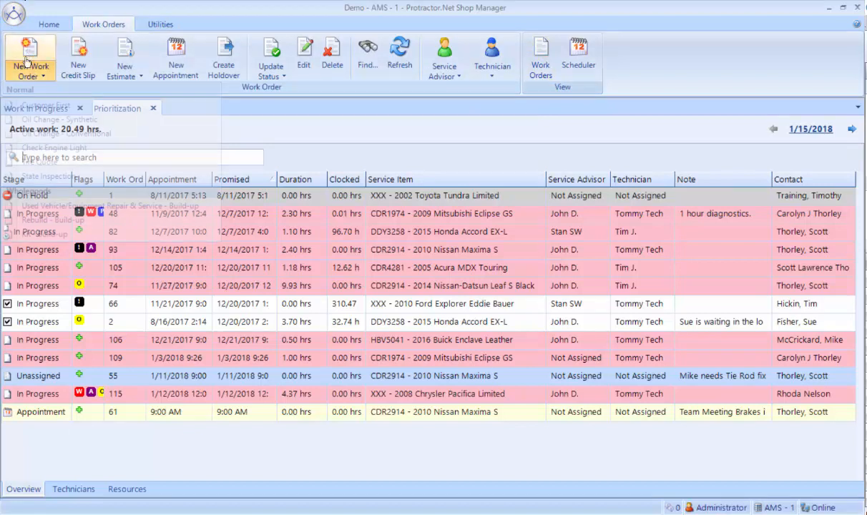
click(27, 57)
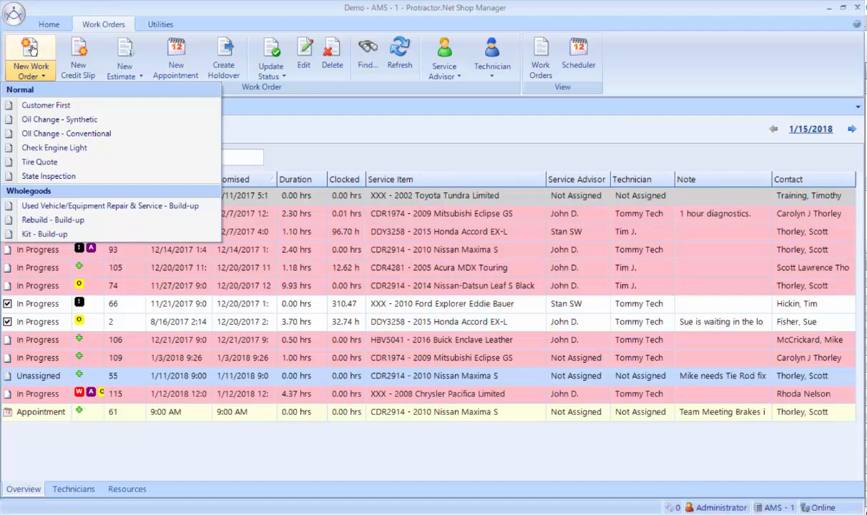
click(46, 105)
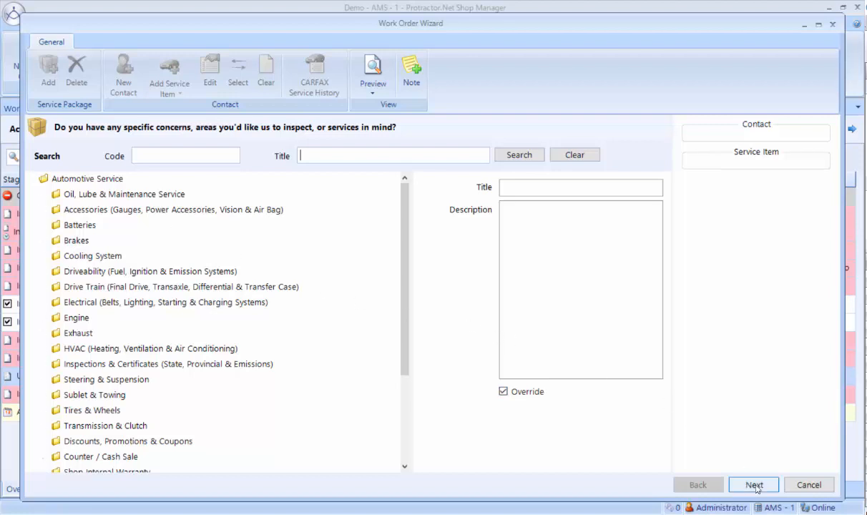
click(754, 485)
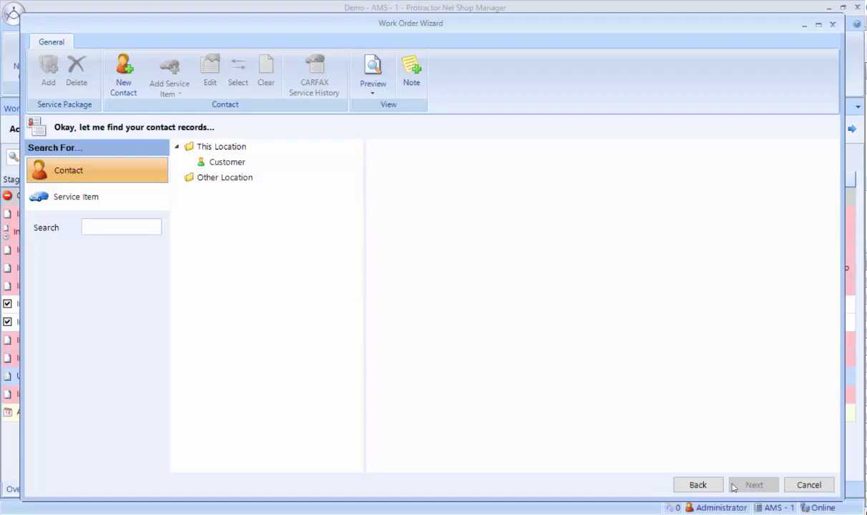
click(754, 484)
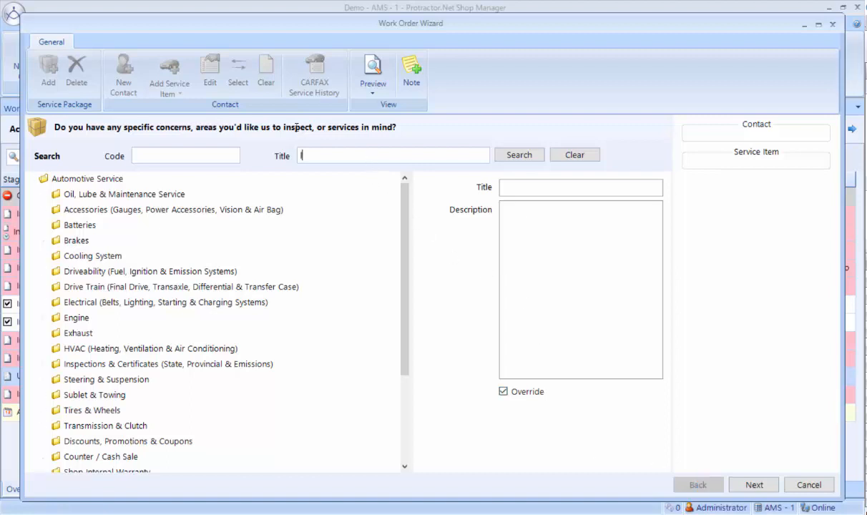
Search 'lube', add conventional-oil Lube, Oil & Filter Service plus Oil Change Courtesy Inspection
text(lube)
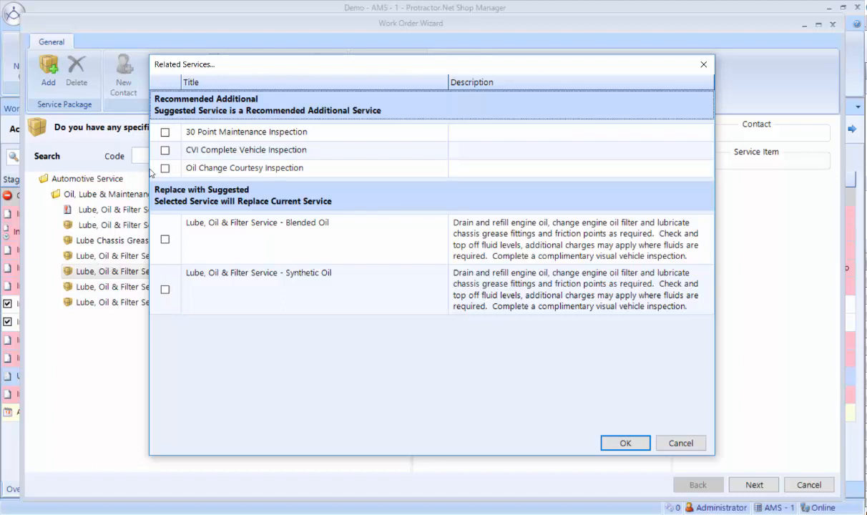
click(166, 168)
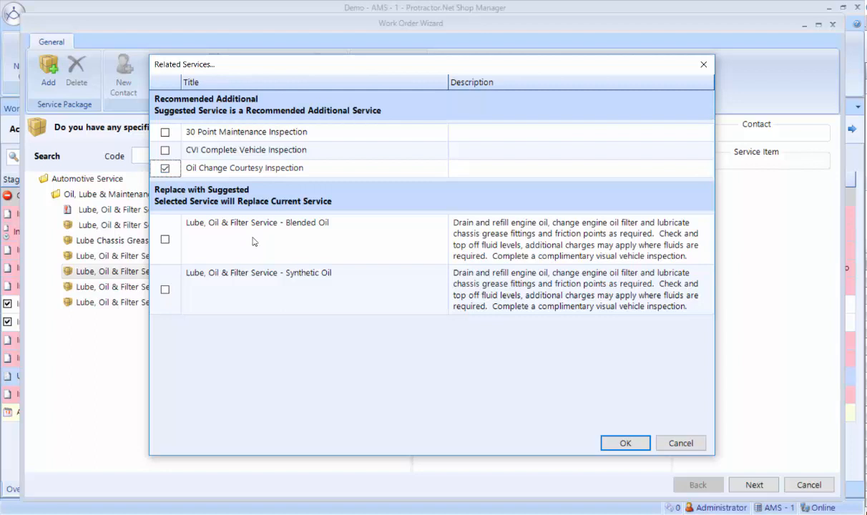
mouse_move(245, 232)
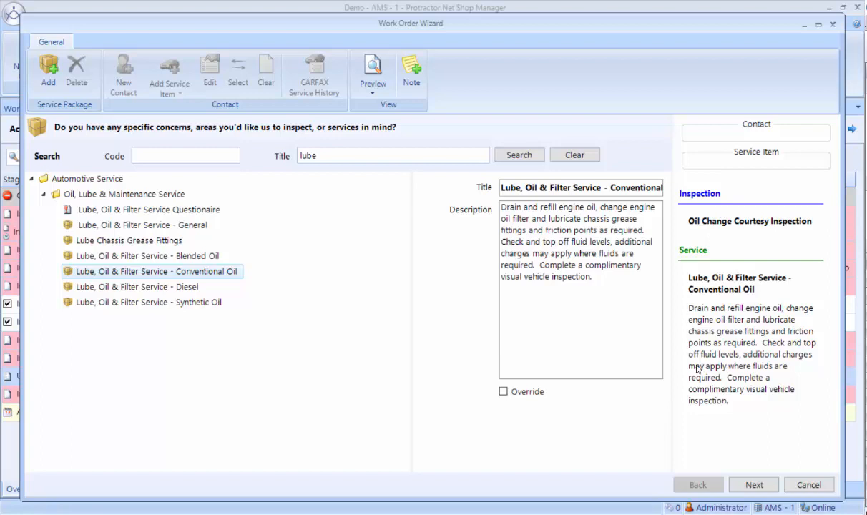
mouse_move(718, 366)
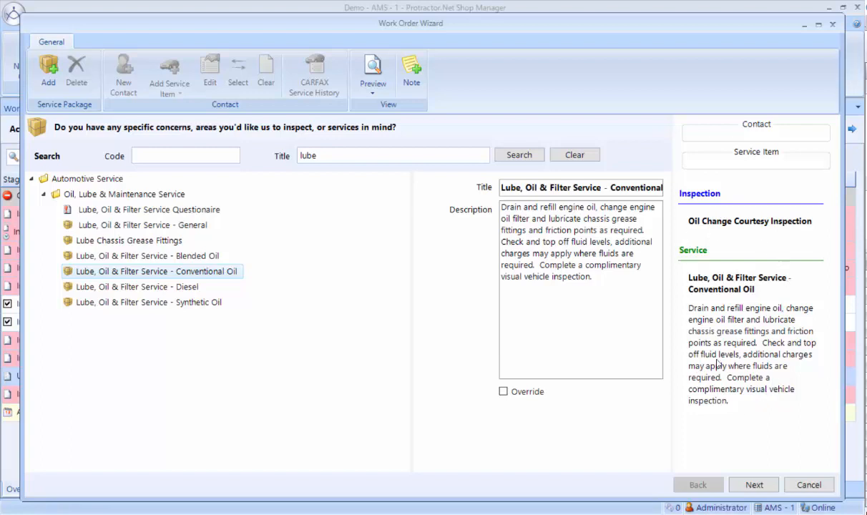
mouse_move(762, 484)
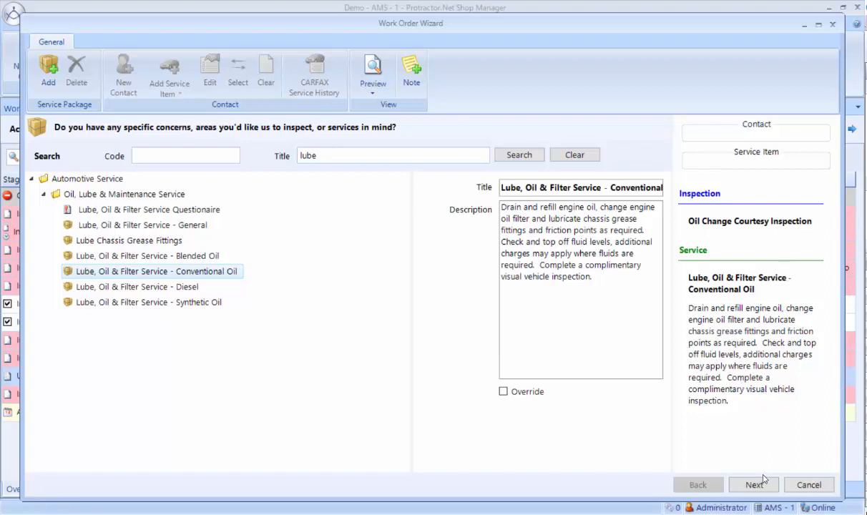
click(752, 485)
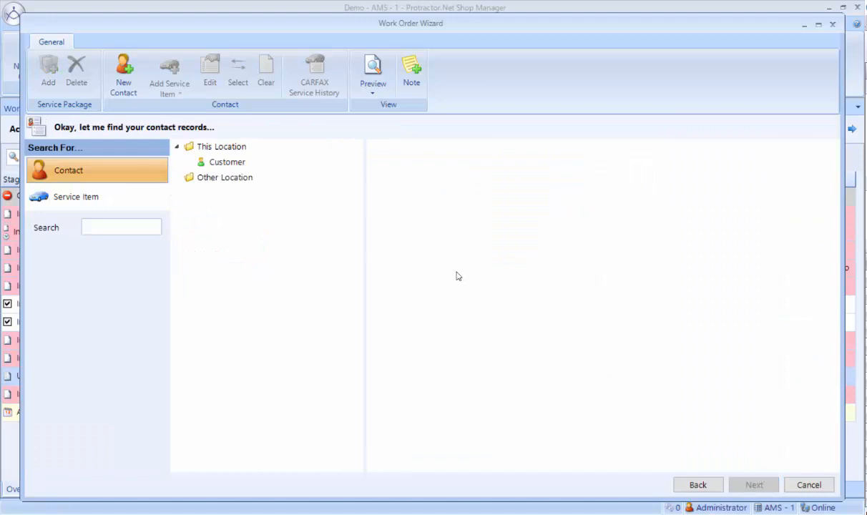
mouse_move(328, 264)
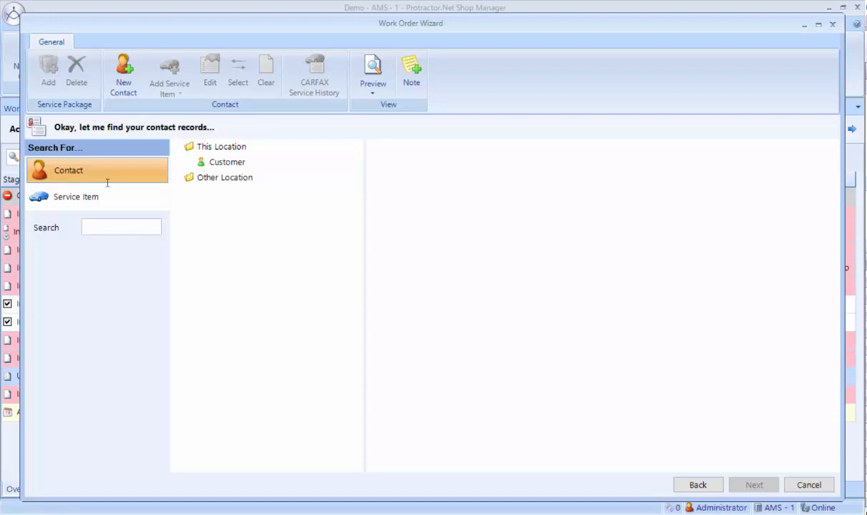
text(919363)
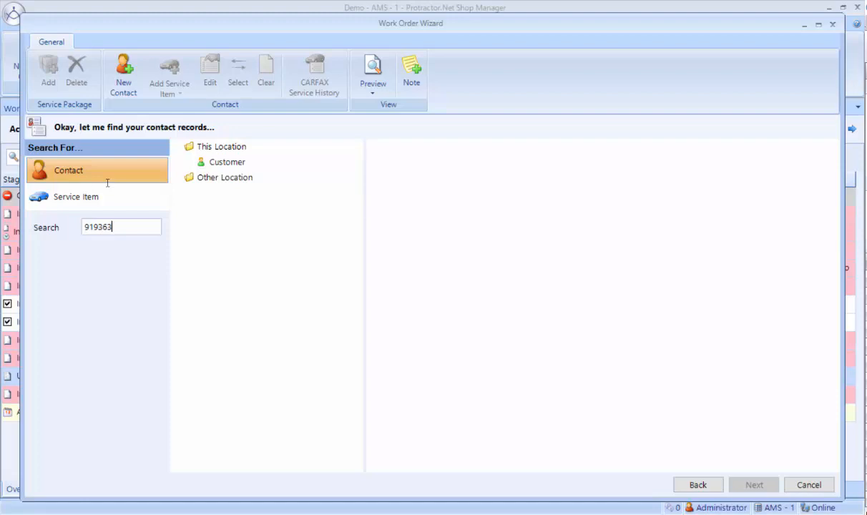
text(6234)
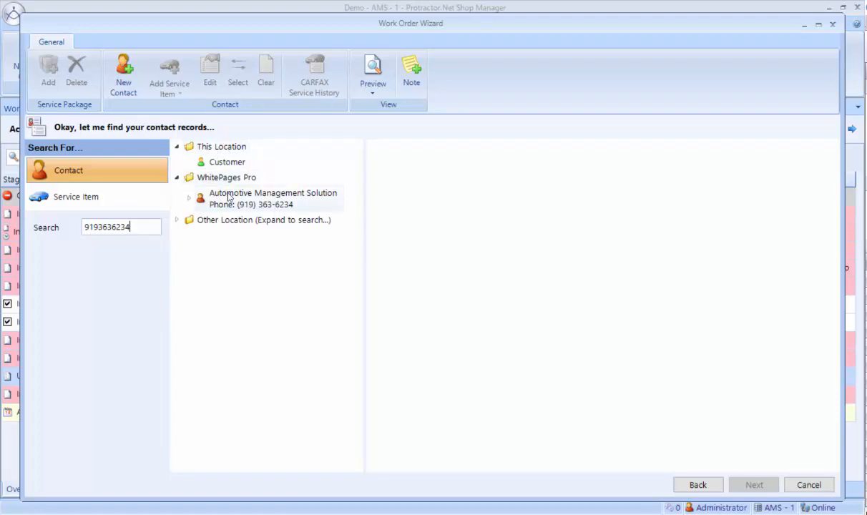
Select the Automotive Management Solution WhitePages Pro listing as the contact
click(270, 198)
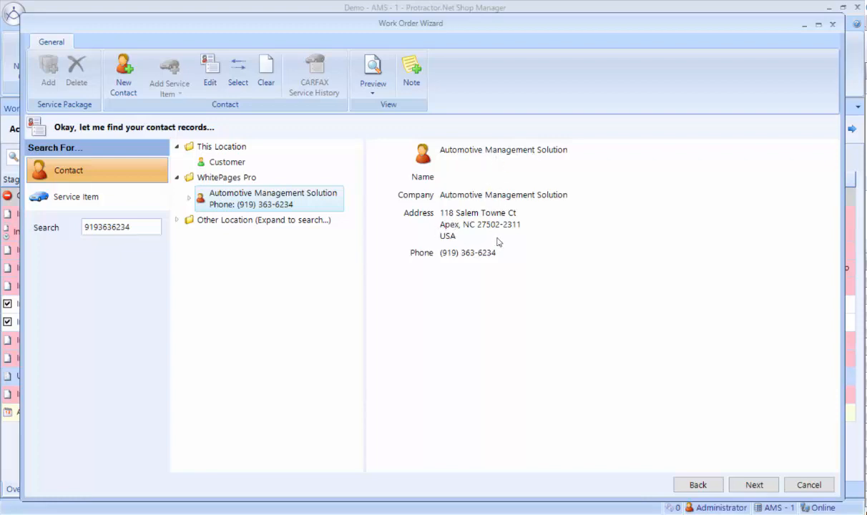
mouse_move(470, 260)
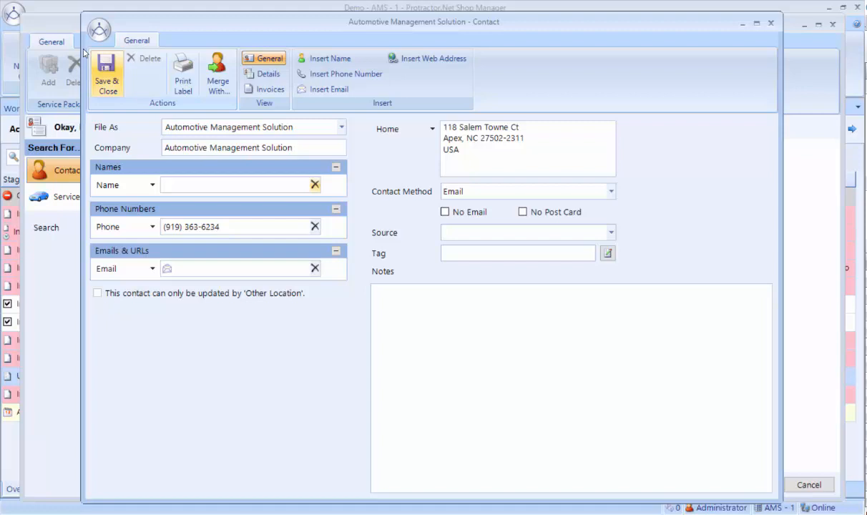
Save Automotive Management Solution as a contact record
click(107, 73)
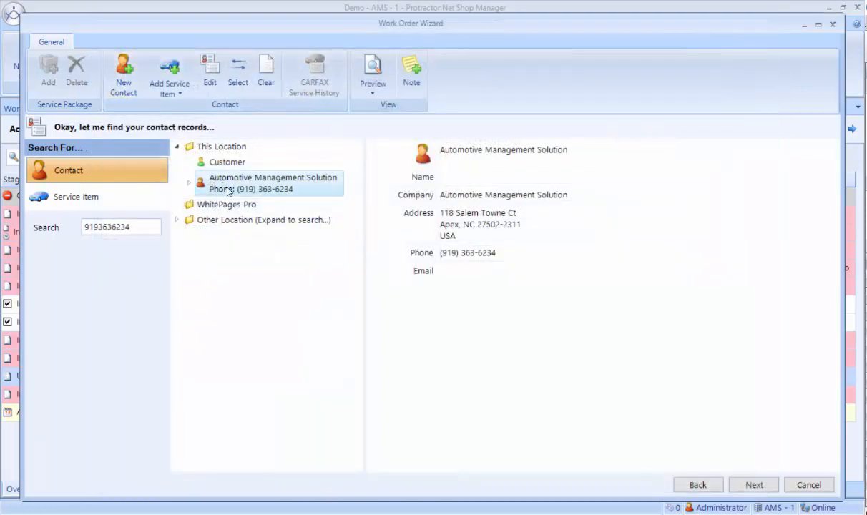
mouse_move(226, 188)
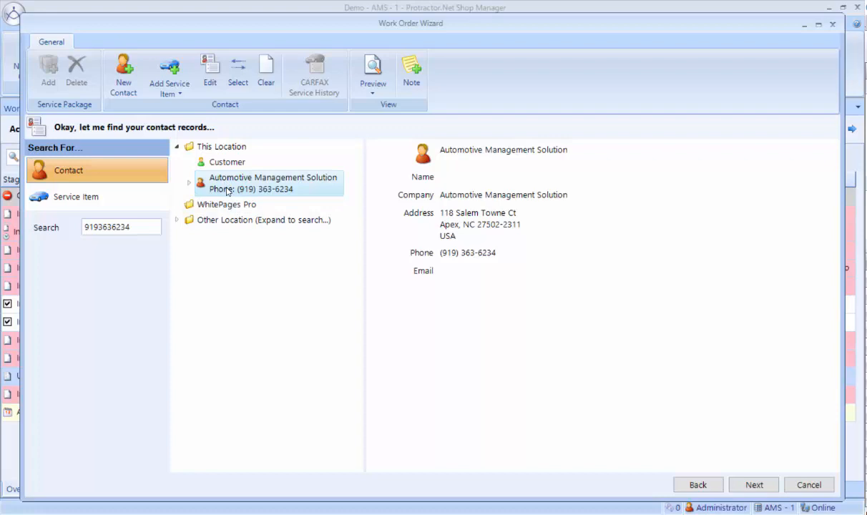
mouse_move(378, 260)
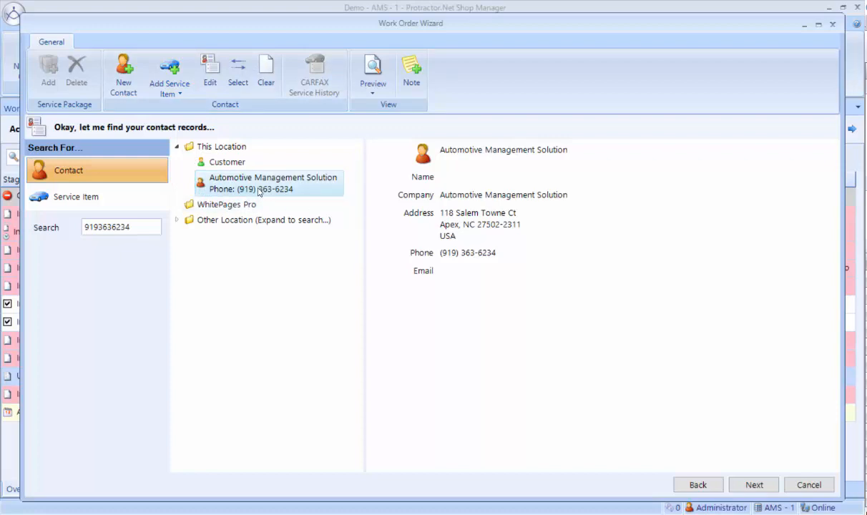
mouse_move(169, 68)
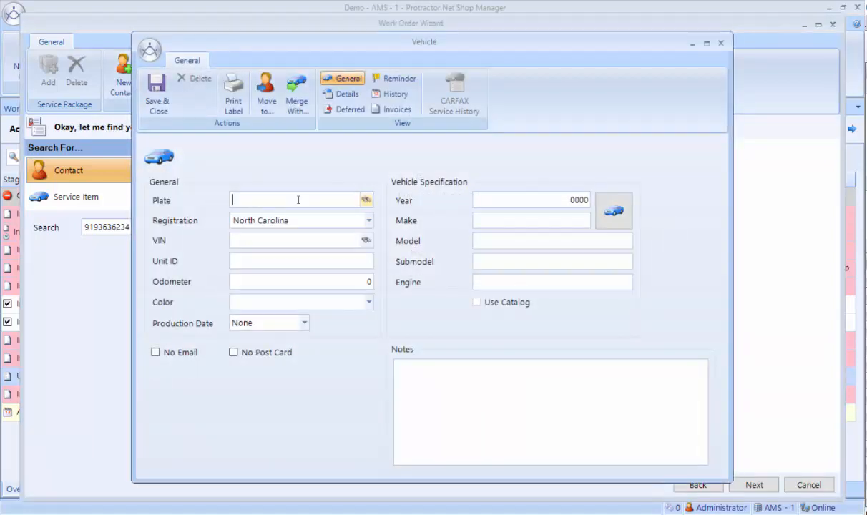
text(CDR)
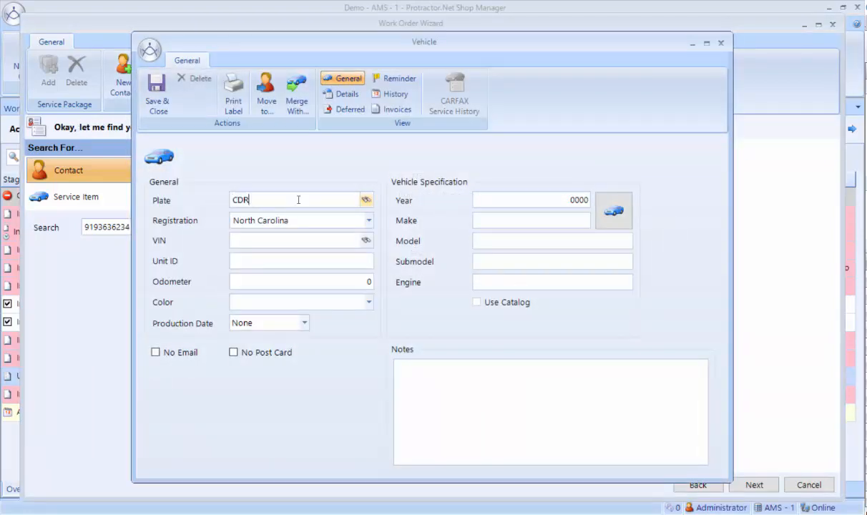
text(1974)
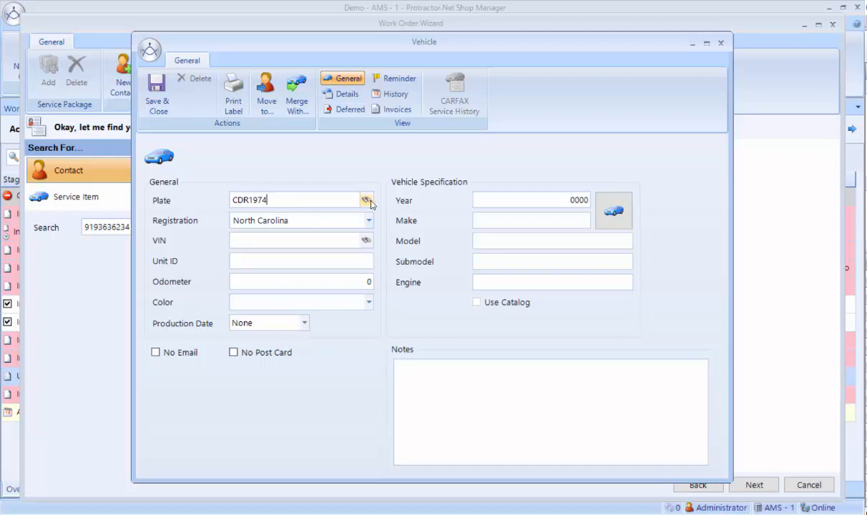
click(367, 199)
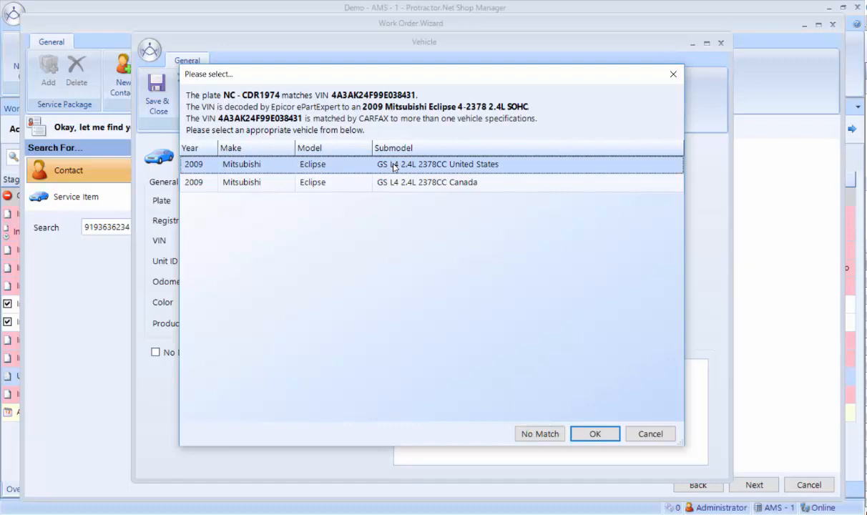
click(595, 434)
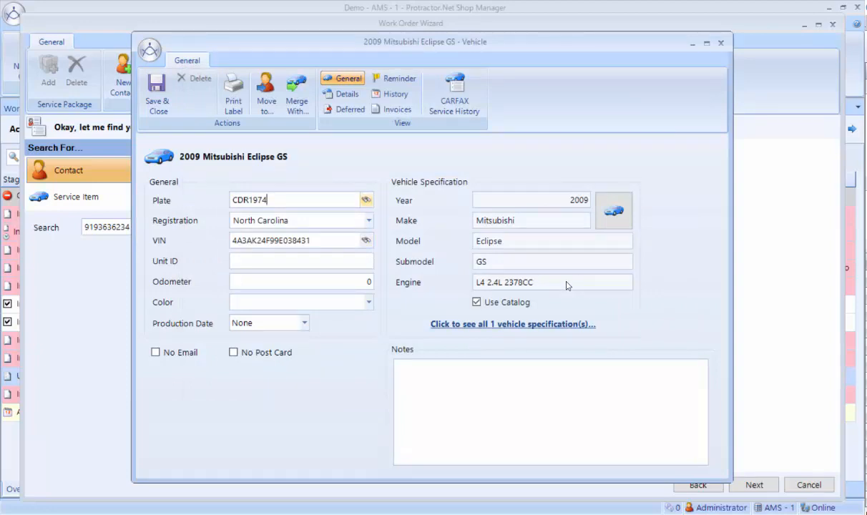
mouse_move(157, 93)
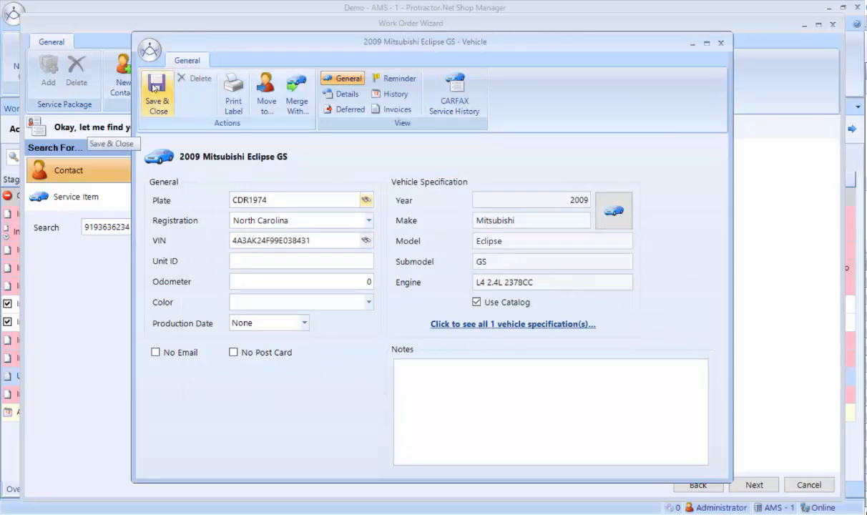
click(157, 95)
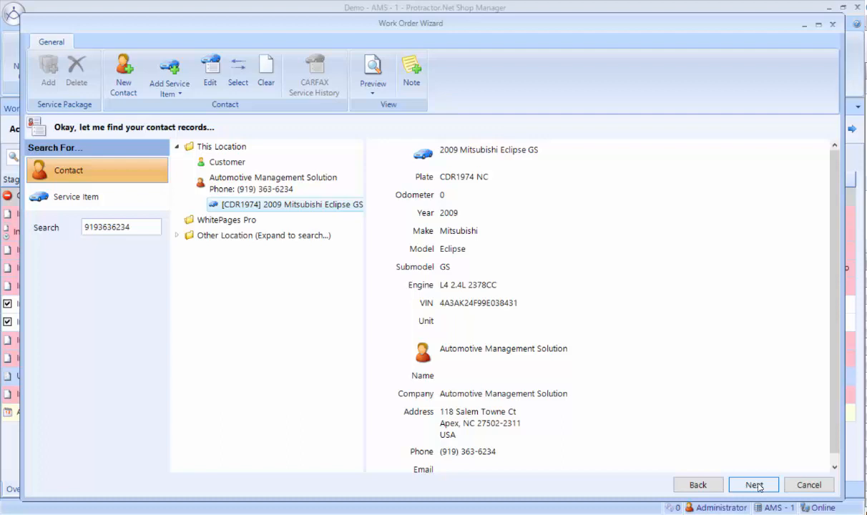
Skip deferred work, choose a service interval and dismiss the transmission qualifier prompt
click(759, 484)
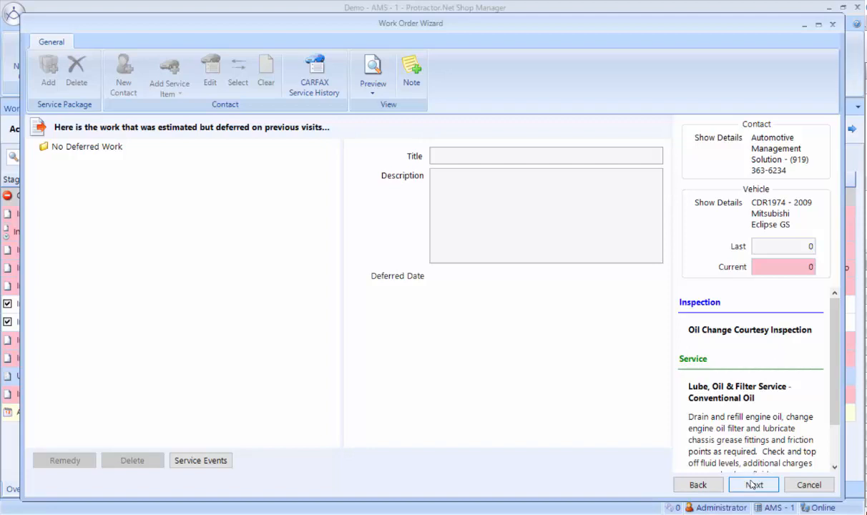
click(753, 485)
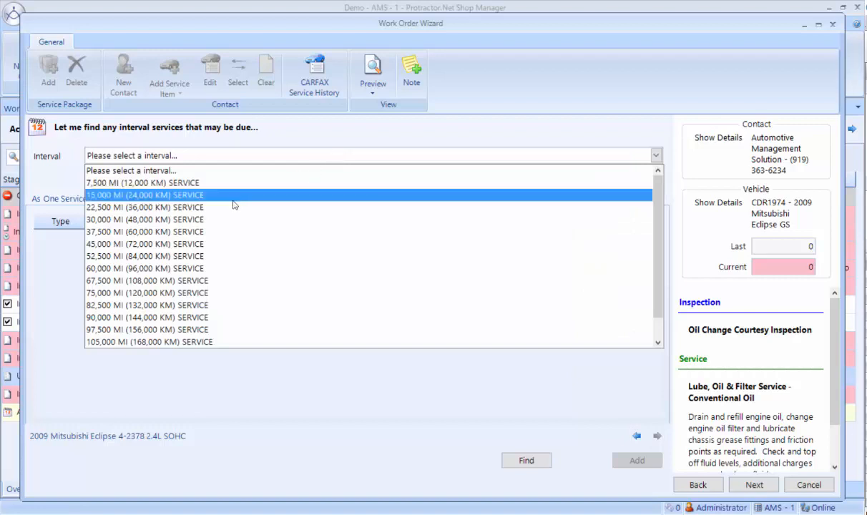
click(144, 207)
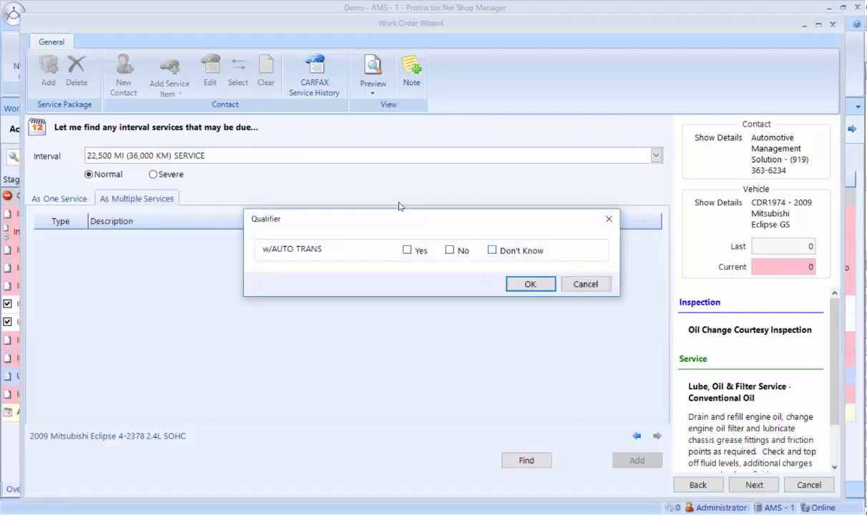
click(530, 284)
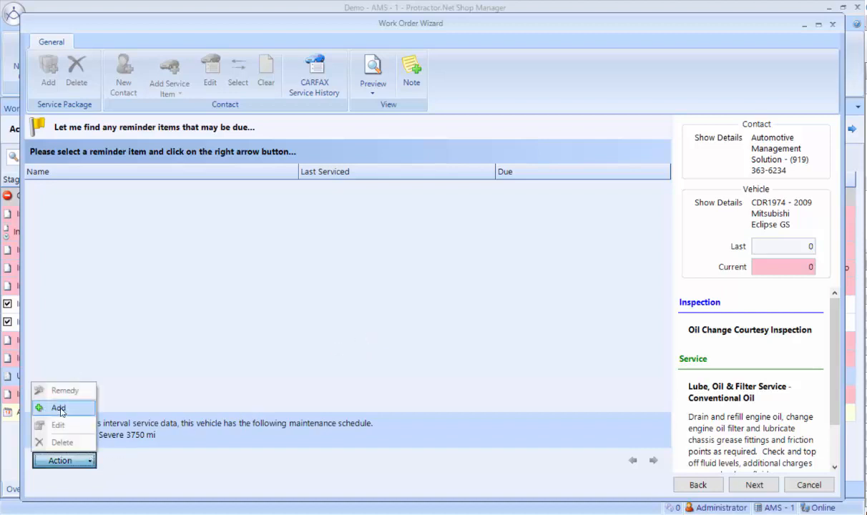
Add the Basic Maintenance Group reminders and finish the wizard to open the work order
click(56, 408)
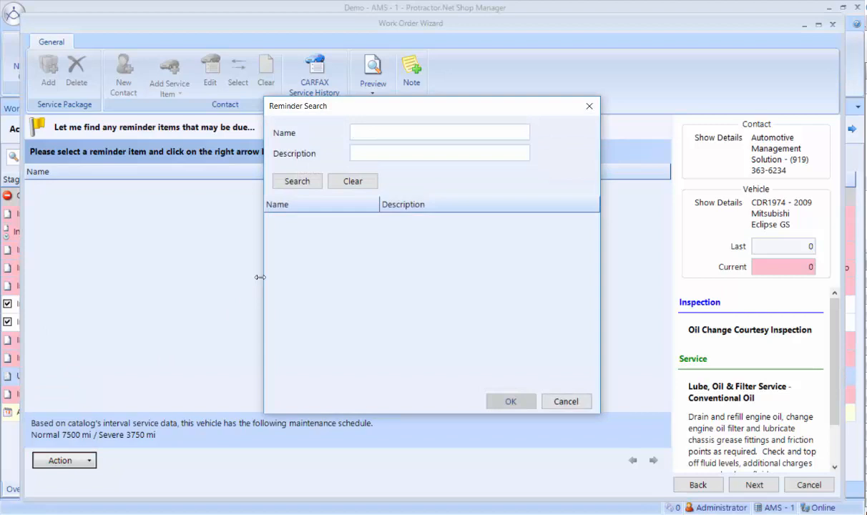
click(297, 180)
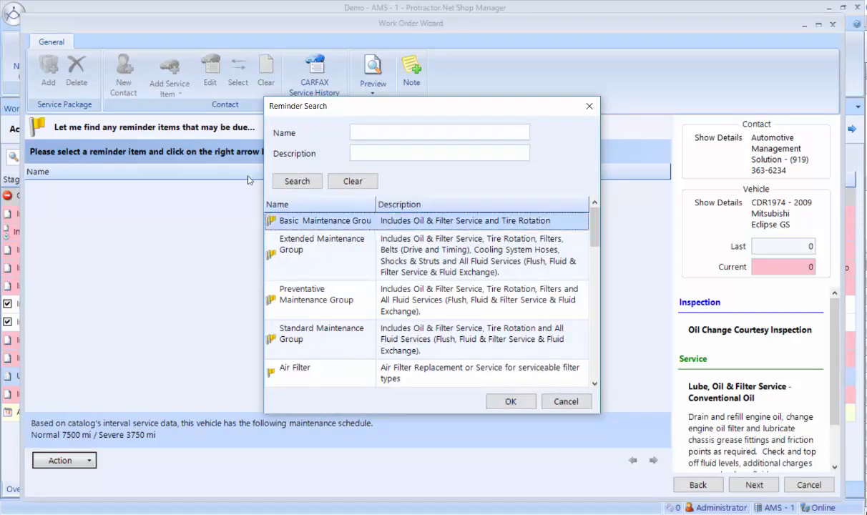
click(511, 402)
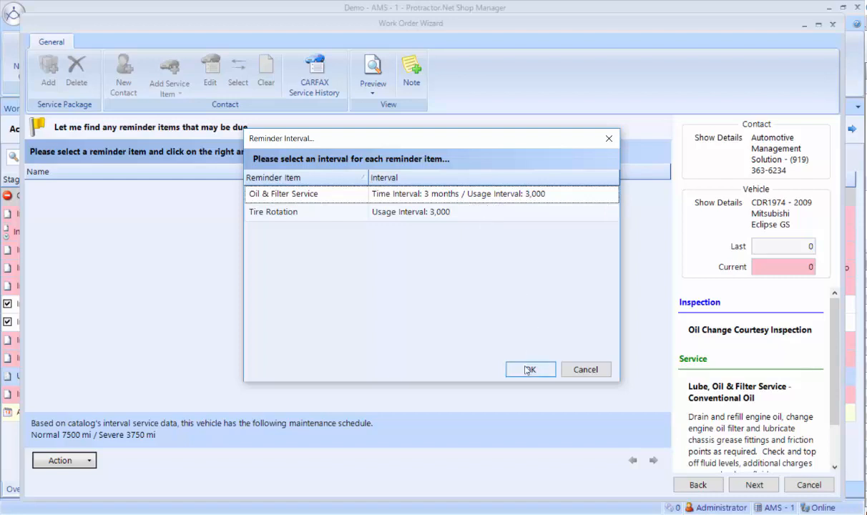
click(530, 369)
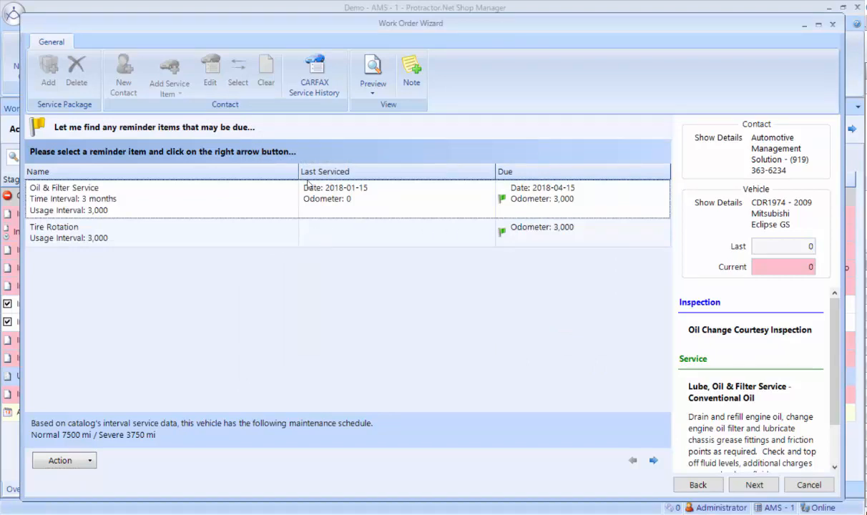
mouse_move(388, 187)
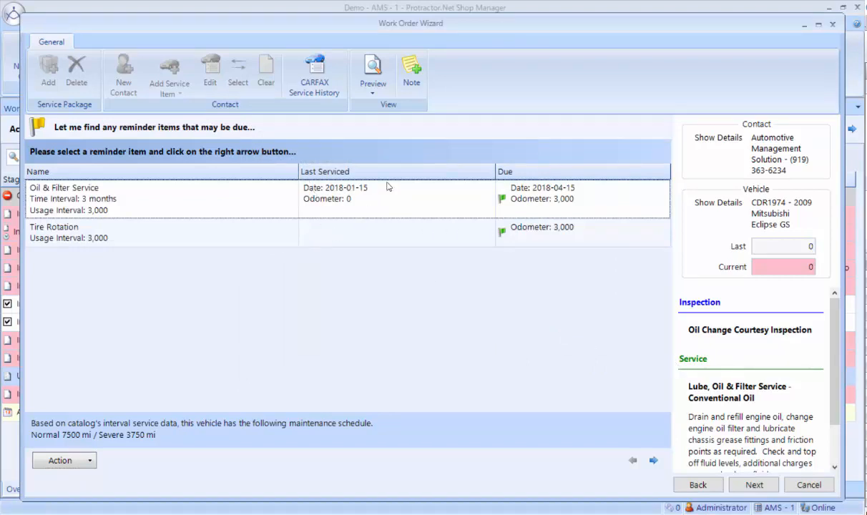
mouse_move(383, 203)
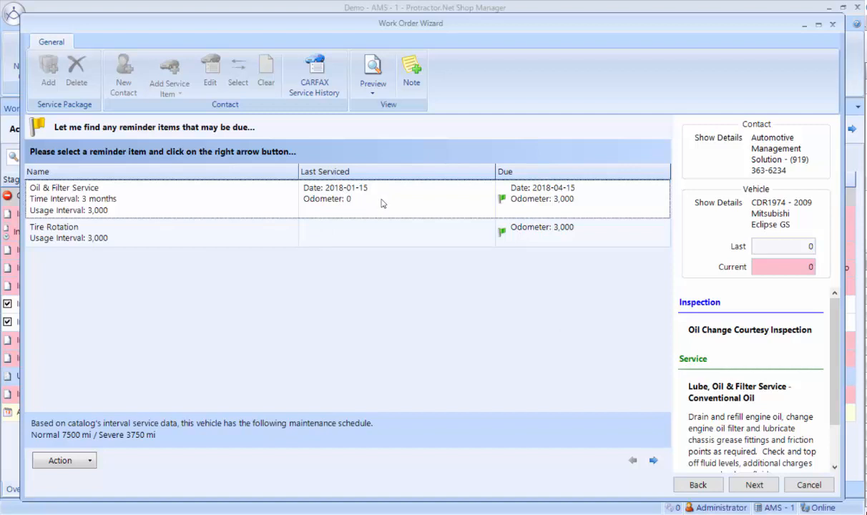
mouse_move(725, 406)
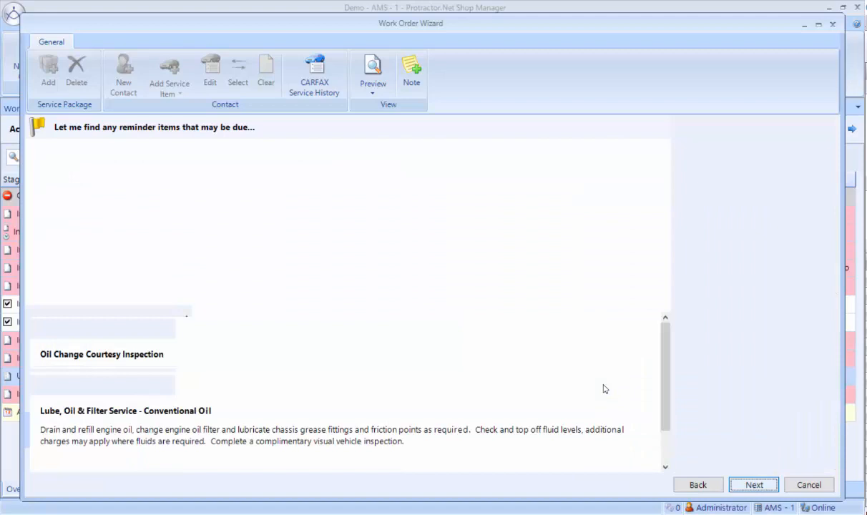
click(759, 485)
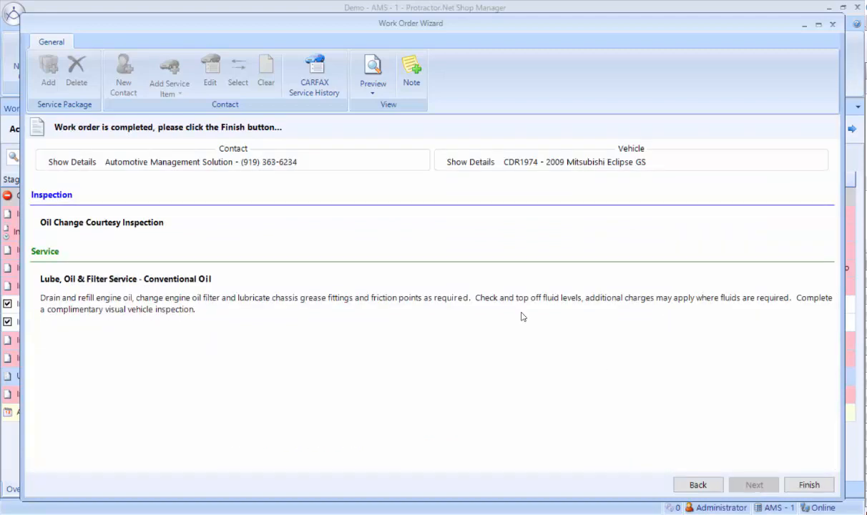
mouse_move(518, 316)
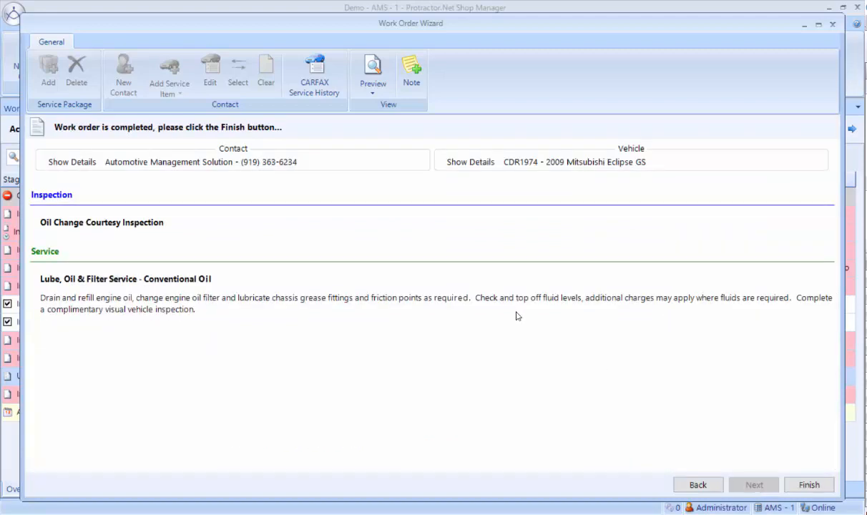
mouse_move(633, 383)
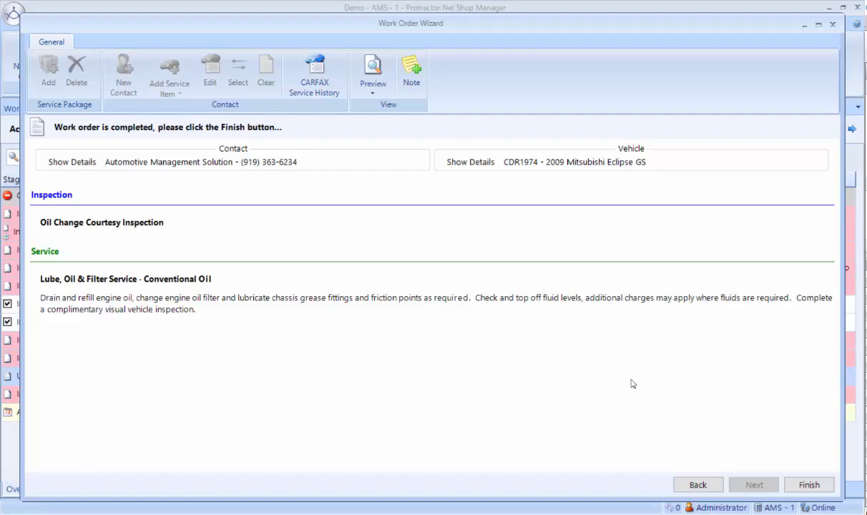
click(810, 485)
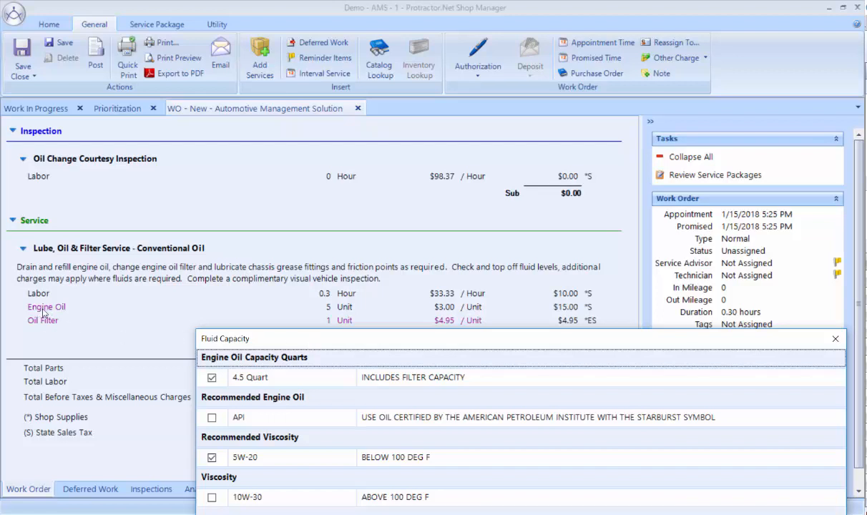
mouse_move(118, 315)
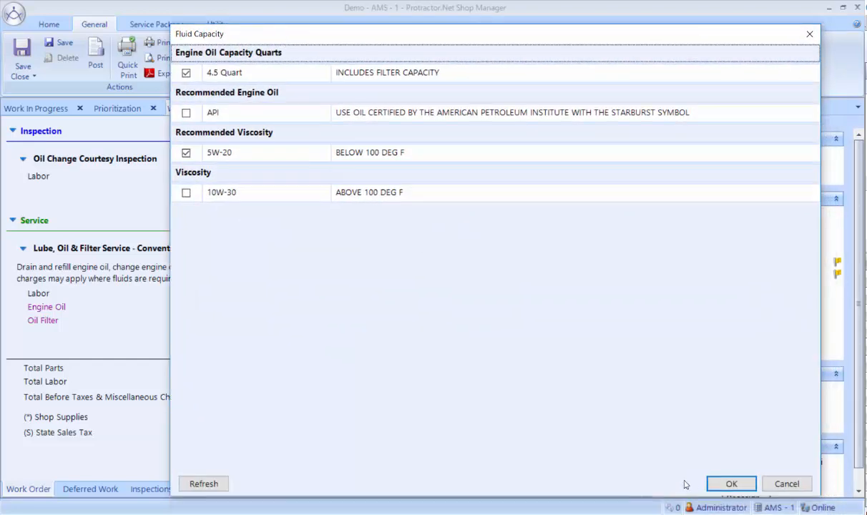
Confirm 4.5 quarts of 5W-20 engine oil from Fluid Capacity, bringing the total to $33.62
click(732, 483)
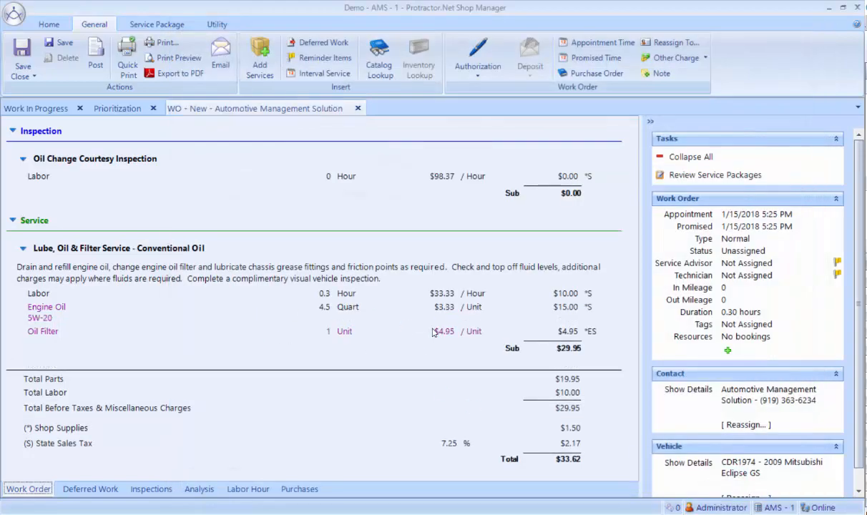
mouse_move(274, 306)
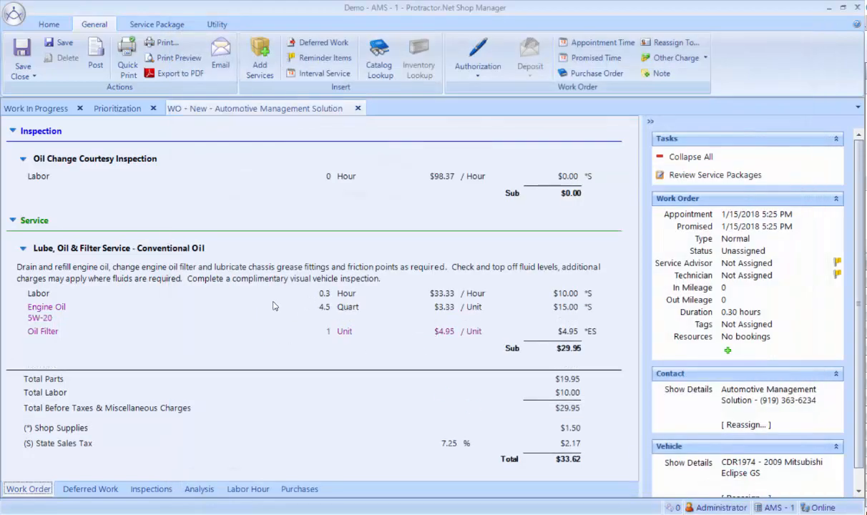